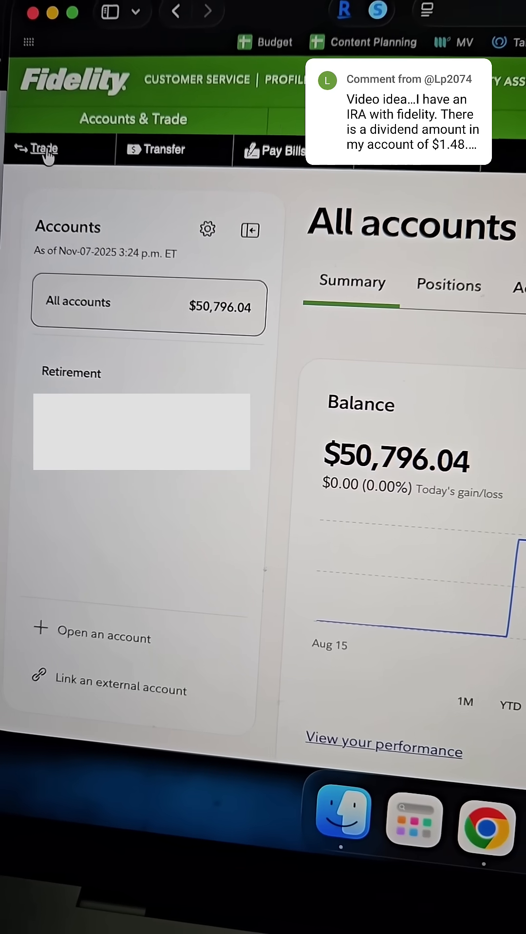
Go to Account Features and open the Dividends and Capital Gains settings.
{"action": "left_click", "coordinate": [40, 149]}
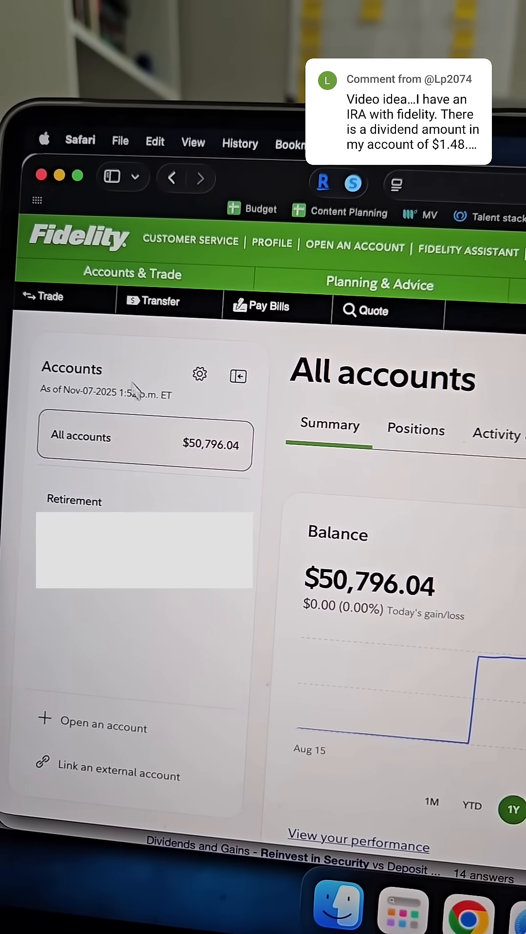
{"action": "left_click", "coordinate": [125, 275]}
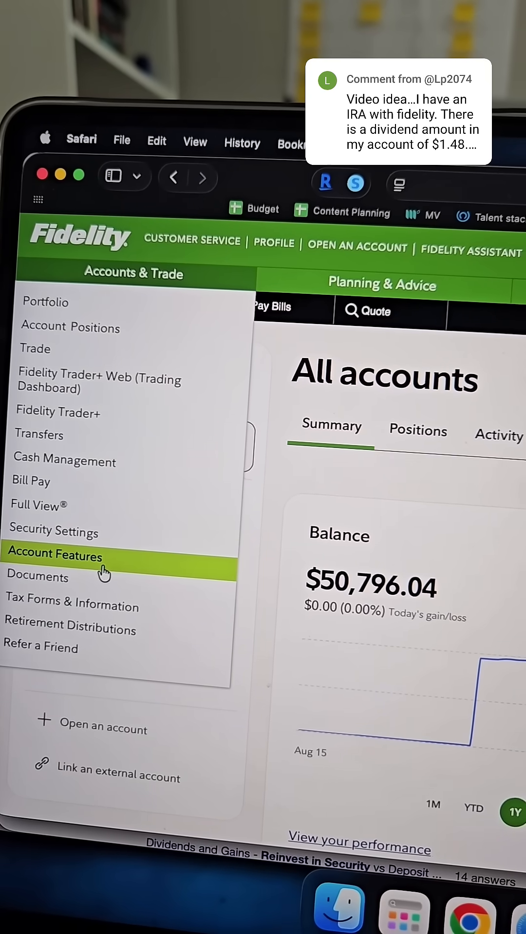
{"action": "left_click", "coordinate": [55, 557]}
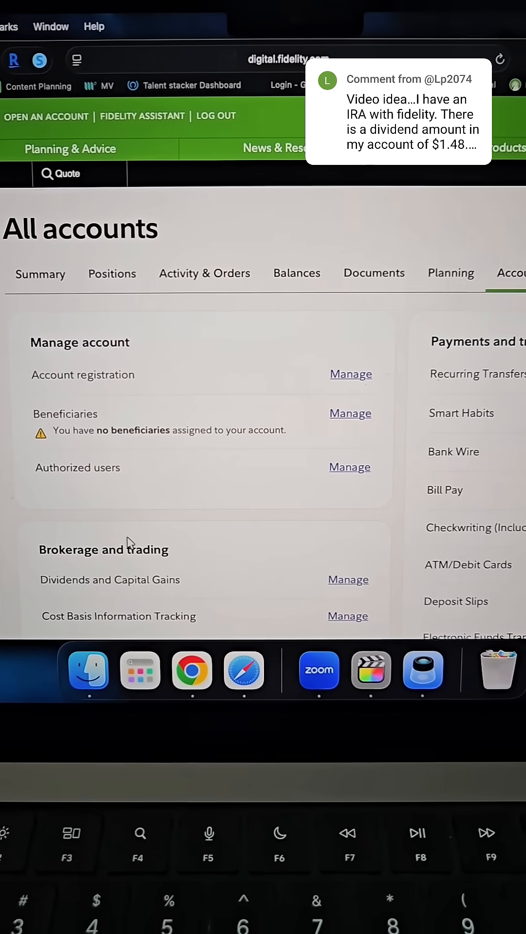
{"action": "scroll", "scroll_direction": "down", "scroll_amount": 3}
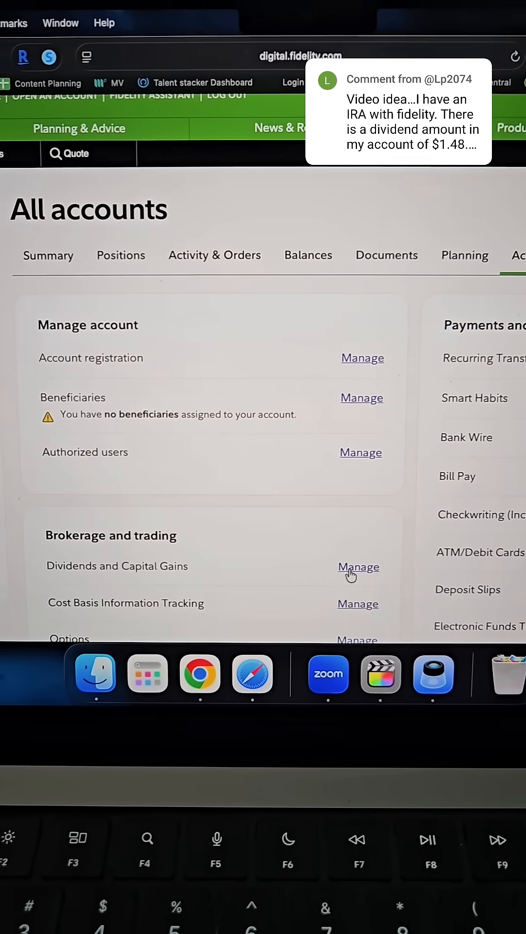
{"action": "left_click", "coordinate": [358, 566]}
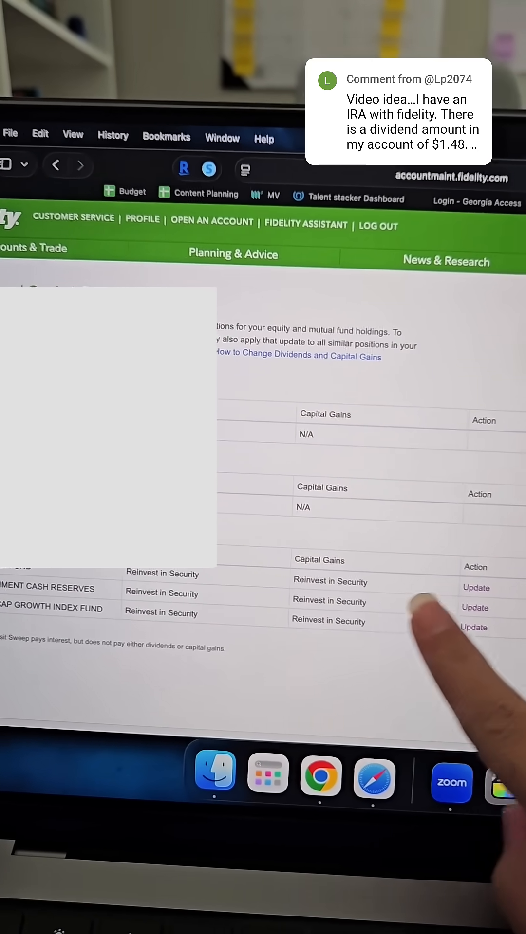
Manage Dividends and Capital Gains to review each fund's Reinvest in Security setting.
{"action": "left_click", "coordinate": [473, 587]}
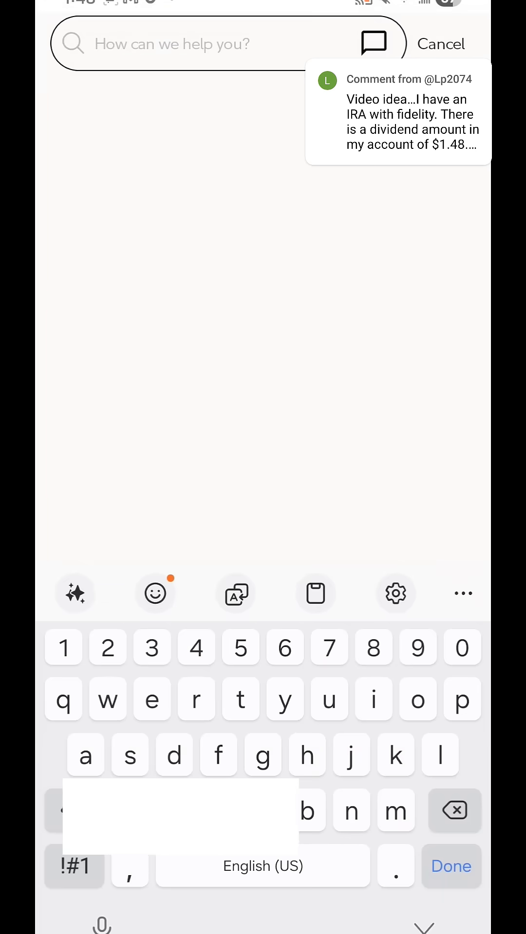
Enter "reinvest dividend" into the Fidelity mobile app's help search.
{"action": "type", "text": "reinvest"}
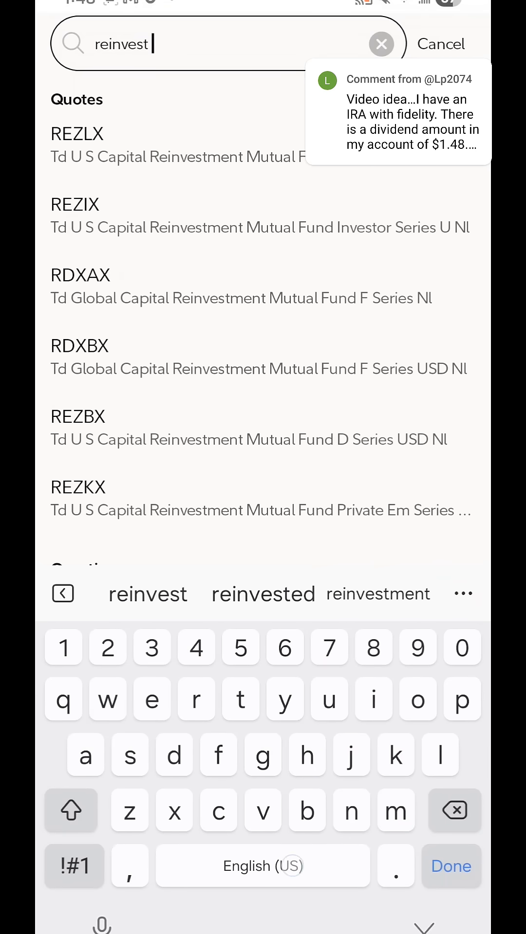
{"action": "type", "text": "dividend"}
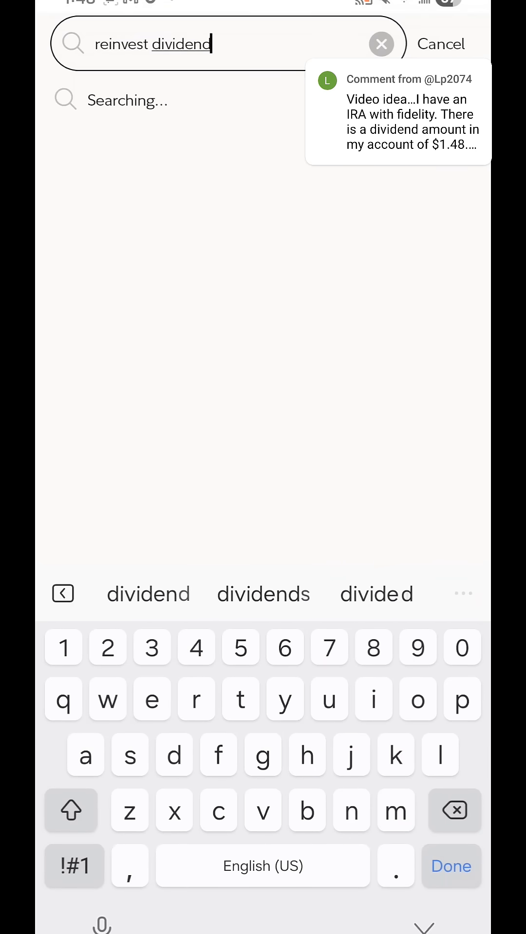